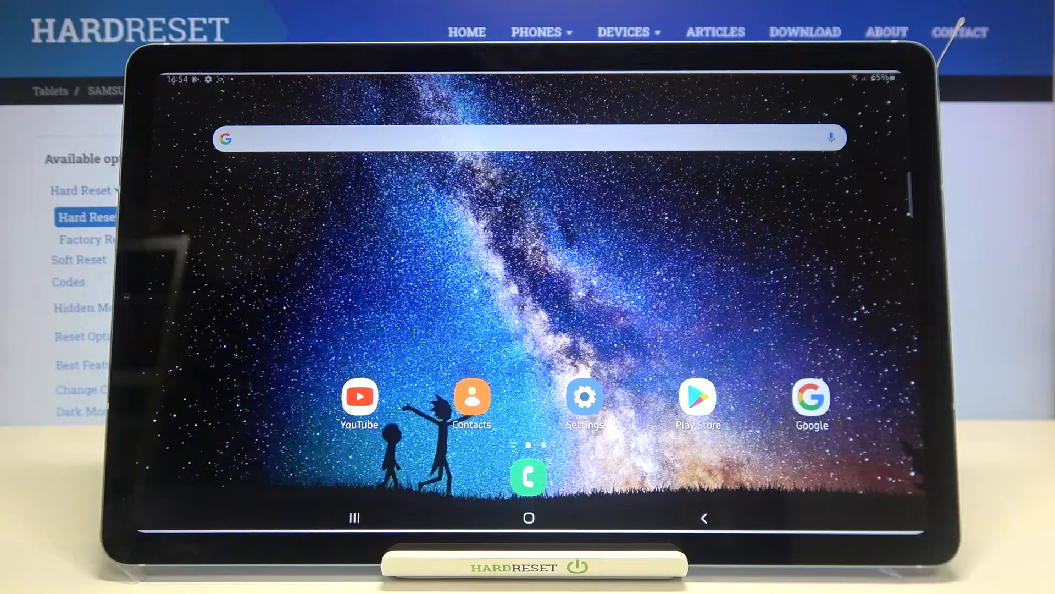
Step: Launch Settings from the home screen and scroll the main list down to Accounts and backup
left_click(583, 396)
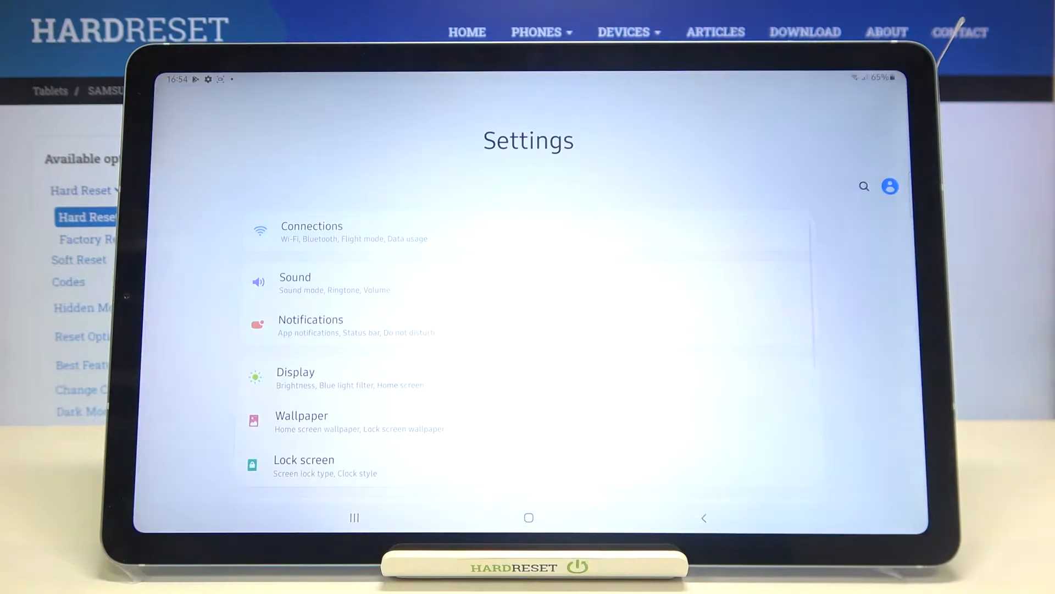
scroll("down", 3)
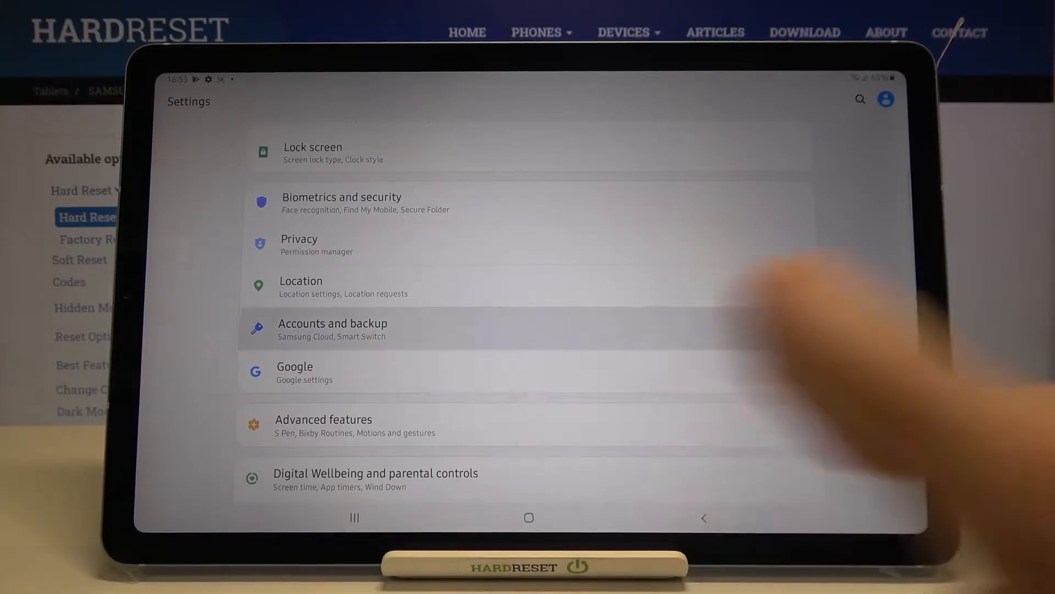
Step: Reach Add account through Accounts and backup and Accounts, bringing up the Google sign-in page
left_click(332, 328)
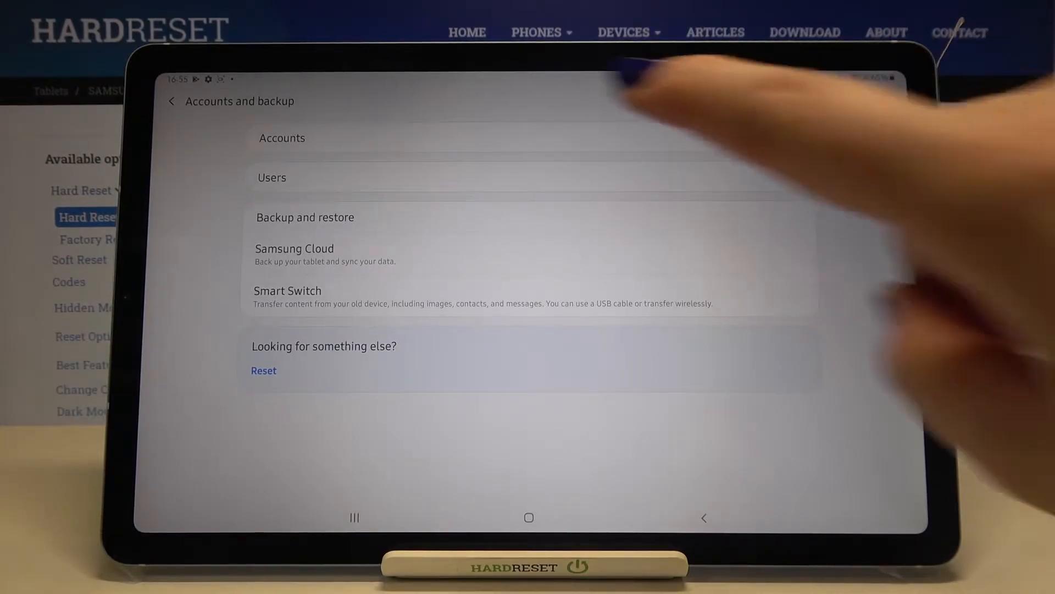
left_click(281, 137)
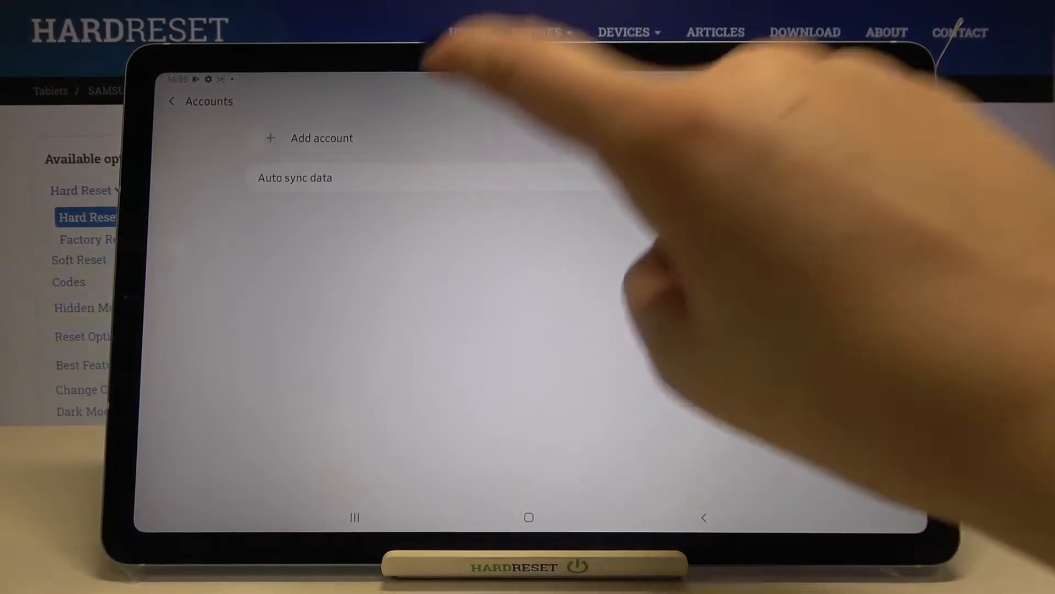
left_click(321, 137)
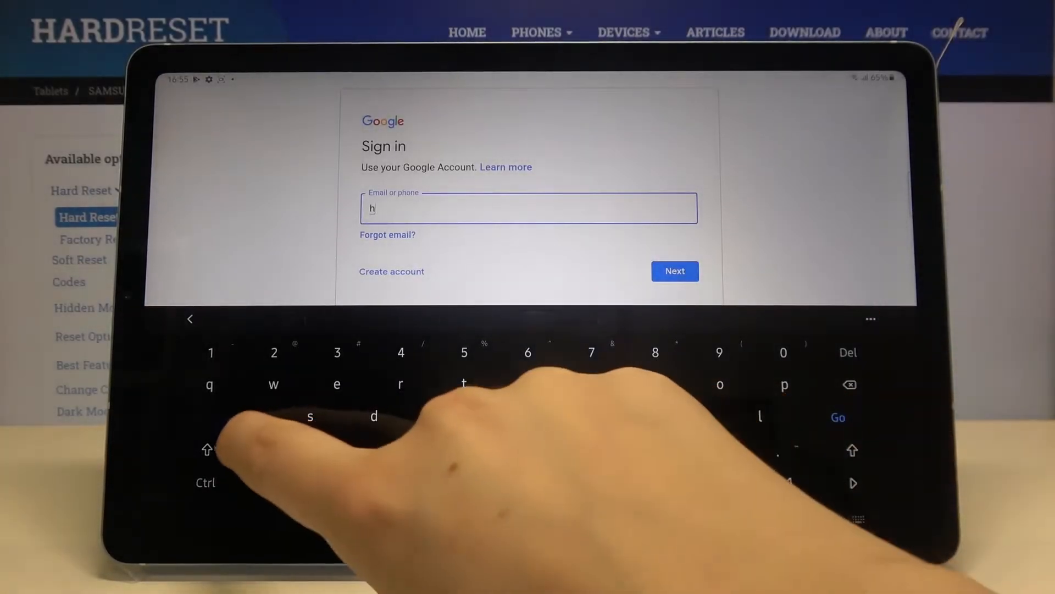
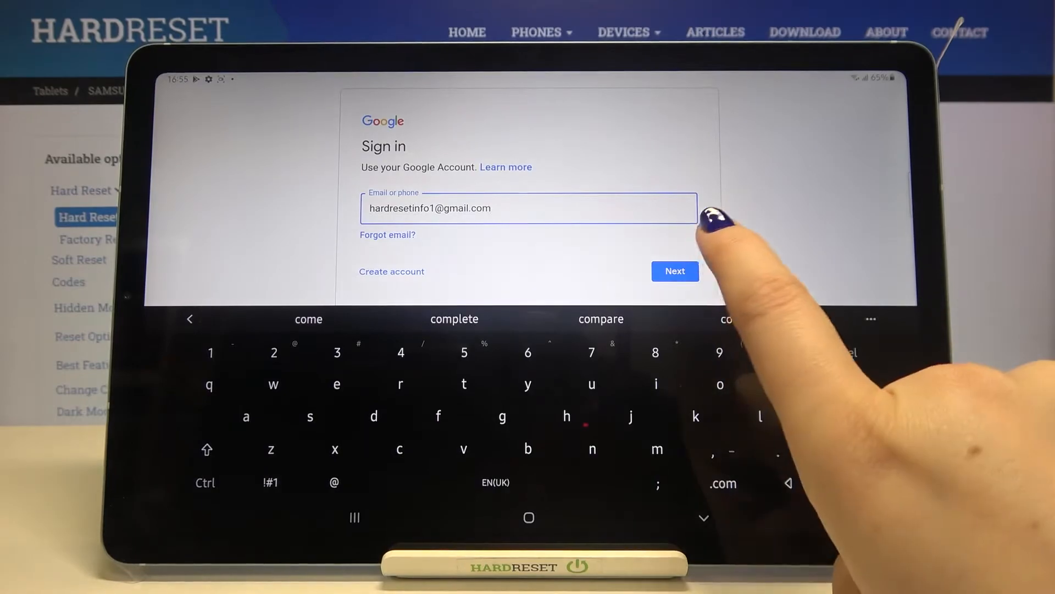
left_click(674, 271)
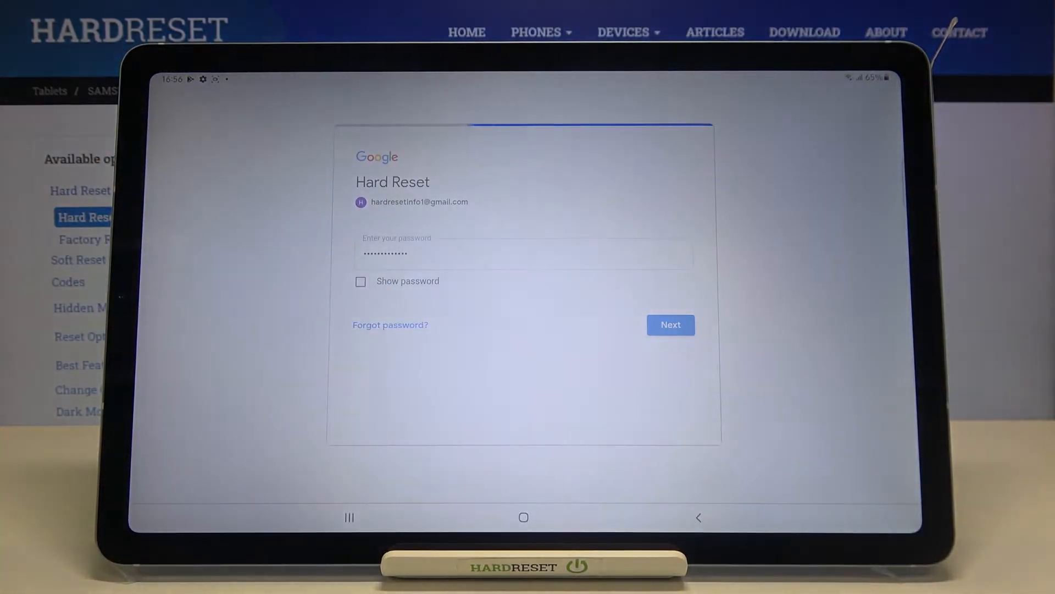
Step: Submit the password, agree to Google's terms and accept Google Services to complete sign-in
left_click(669, 324)
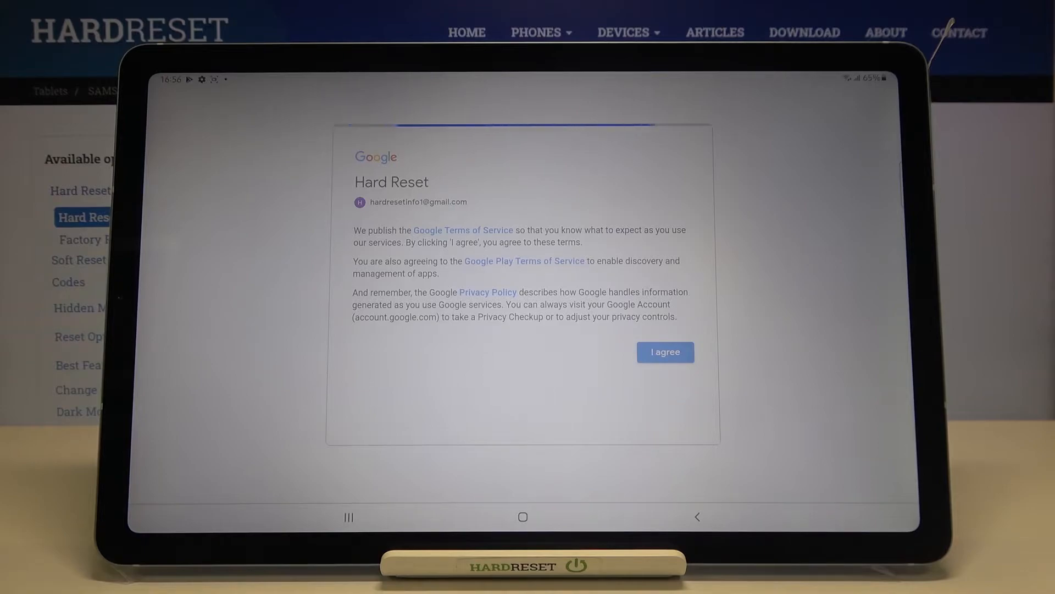
left_click(665, 351)
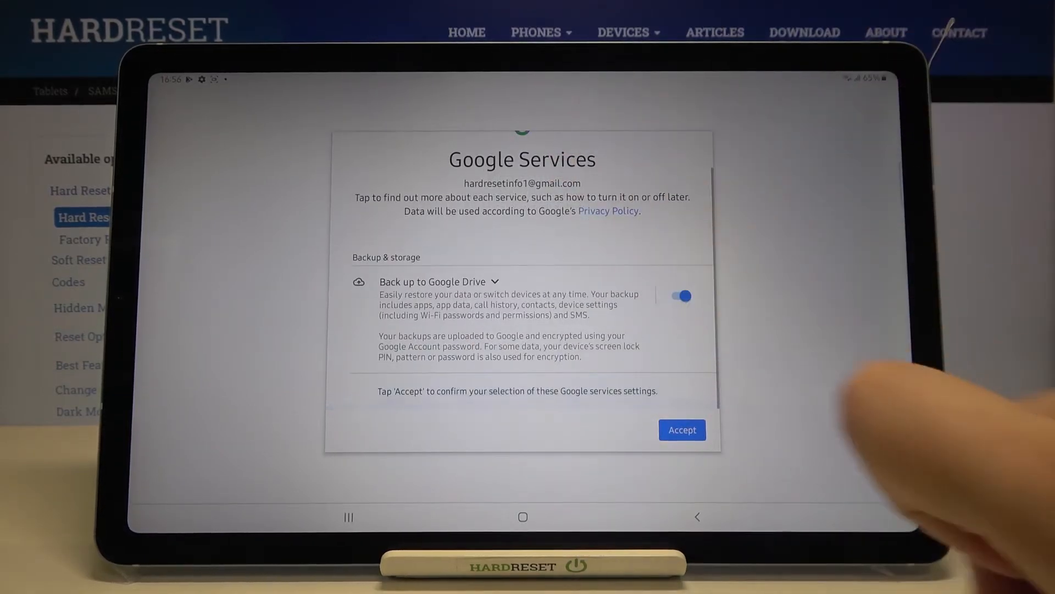
left_click(681, 430)
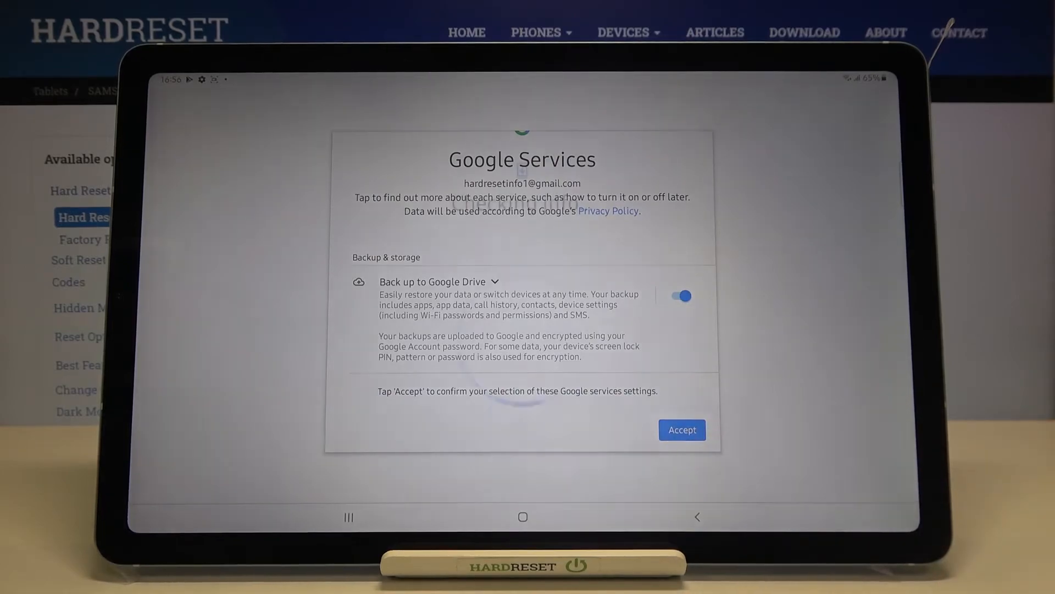
left_click(682, 430)
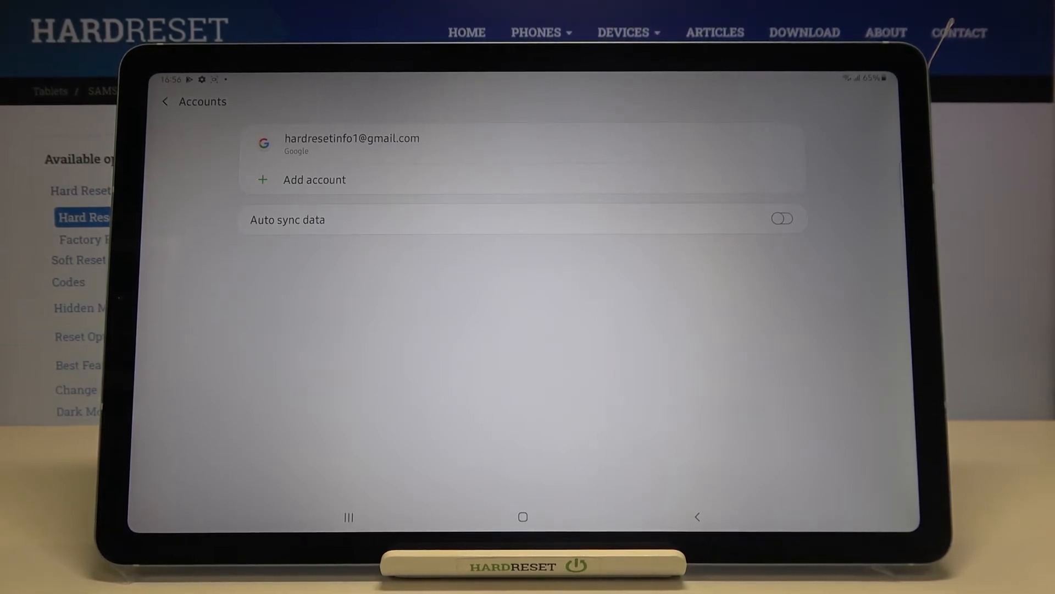
Step: Return to the Accounts list and select the new Google account to view its details page
left_click(165, 101)
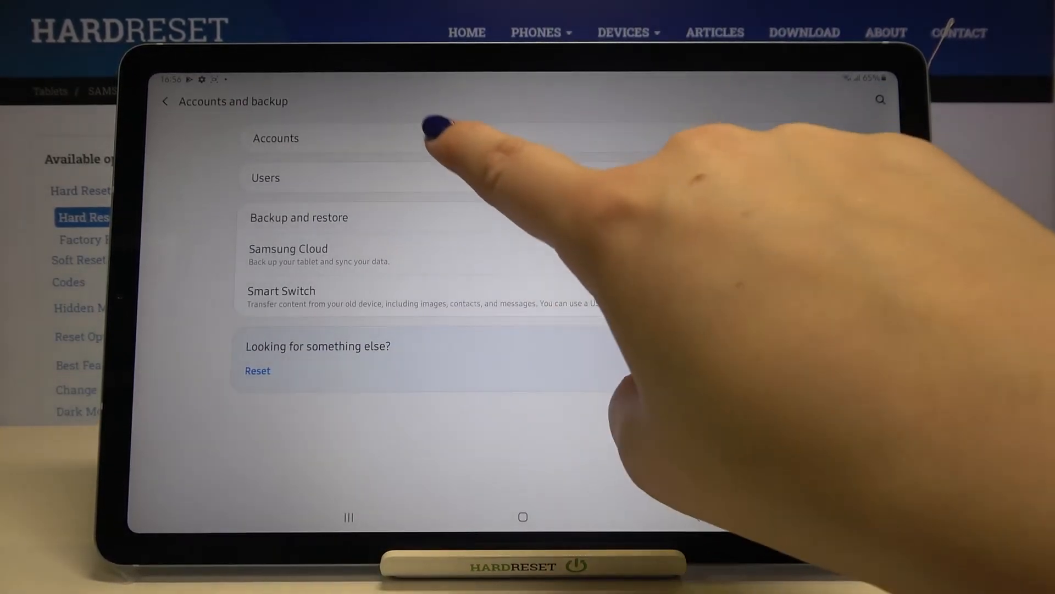
left_click(275, 138)
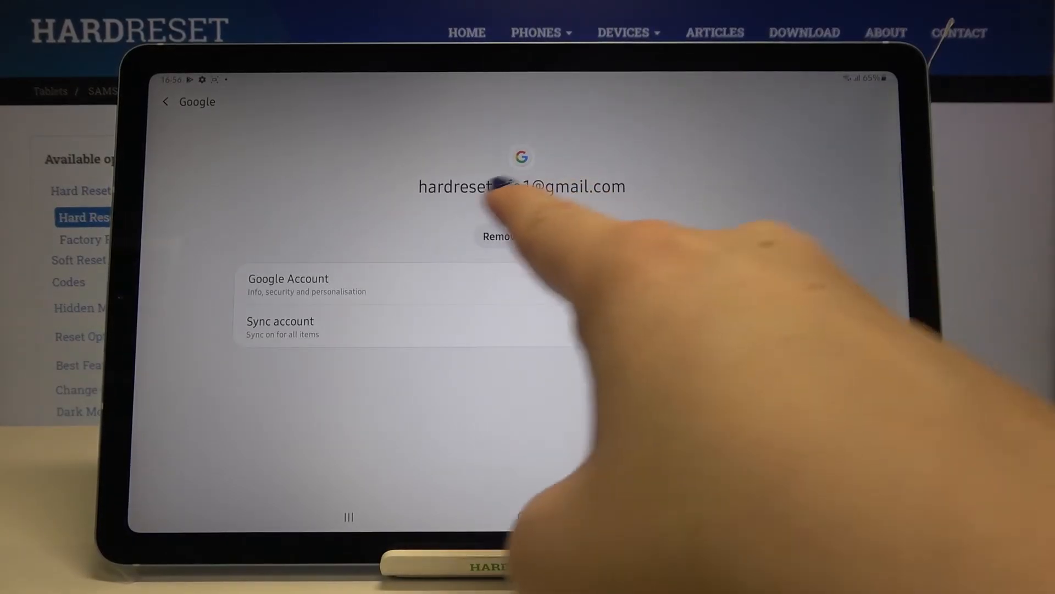
left_click(521, 237)
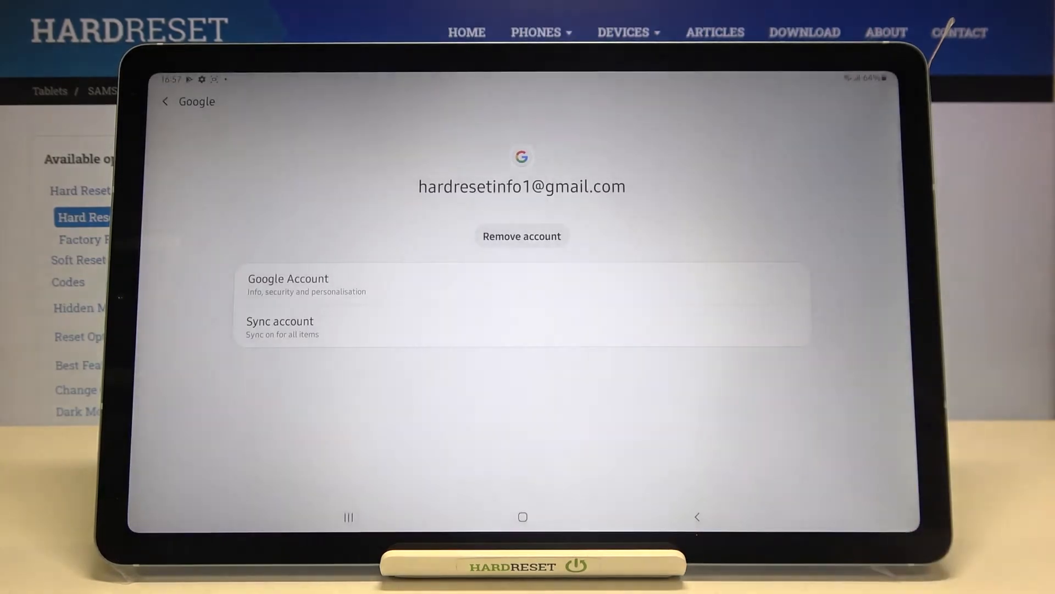
Step: Remove the Google account, confirm the removal, and go back to the home screen
left_click(521, 235)
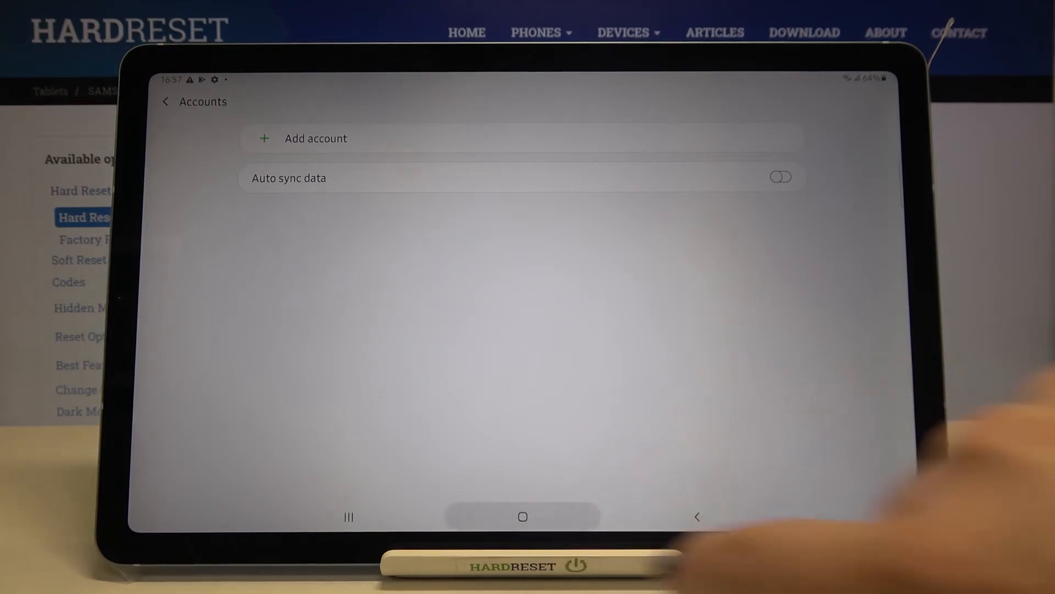
left_click(523, 516)
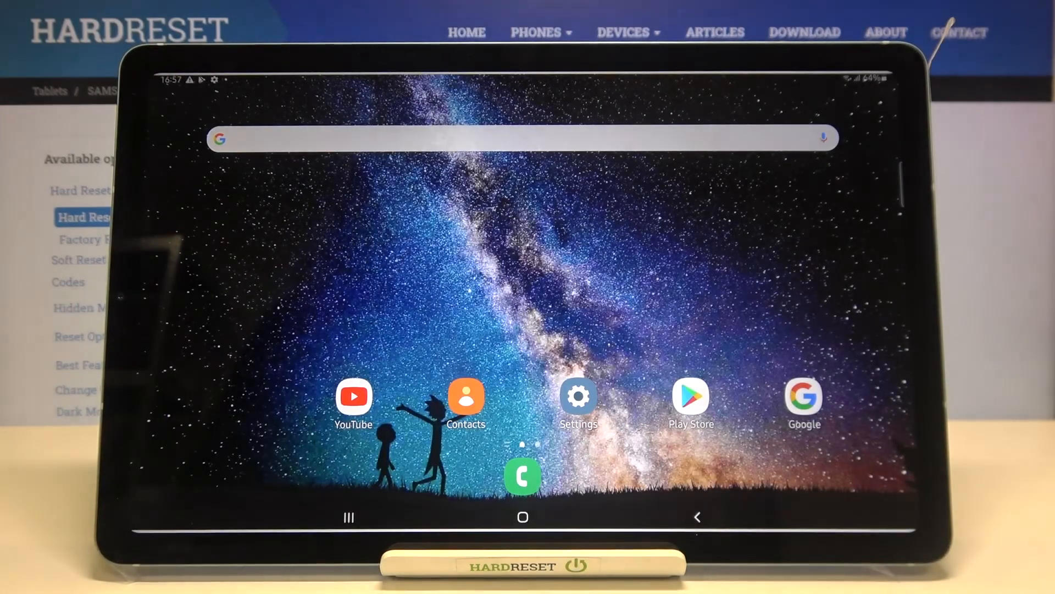